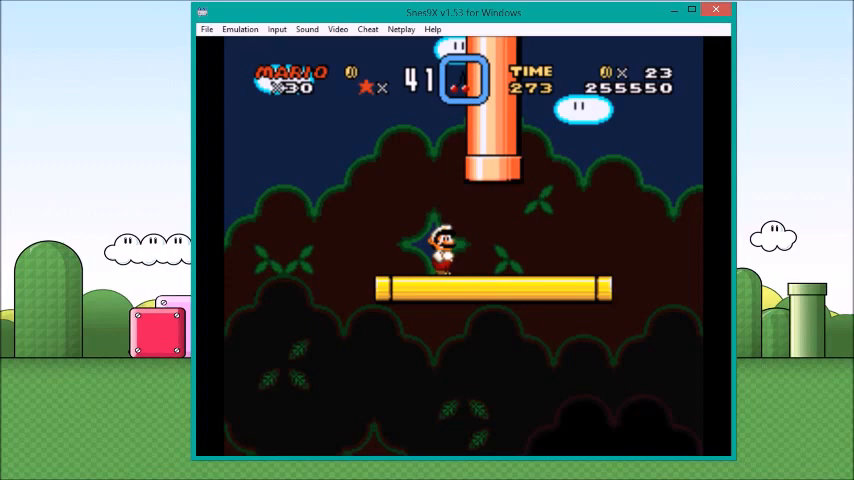
Step: Exit the orange pipe and land Mario on the yellow pipe below with 41 coins
{"action": "left_click", "coordinate": [208, 28]}
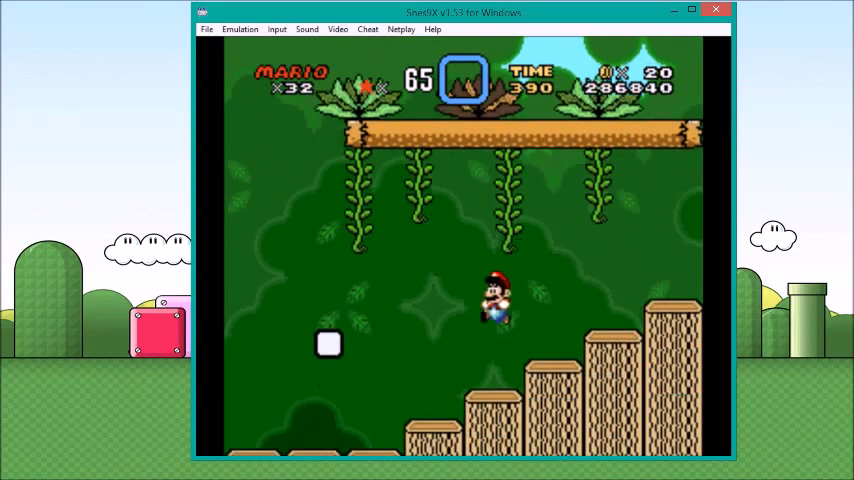
Step: Run Mario right across the tree stumps toward the tall climbing vine
{"action": "key", "text": "right"}
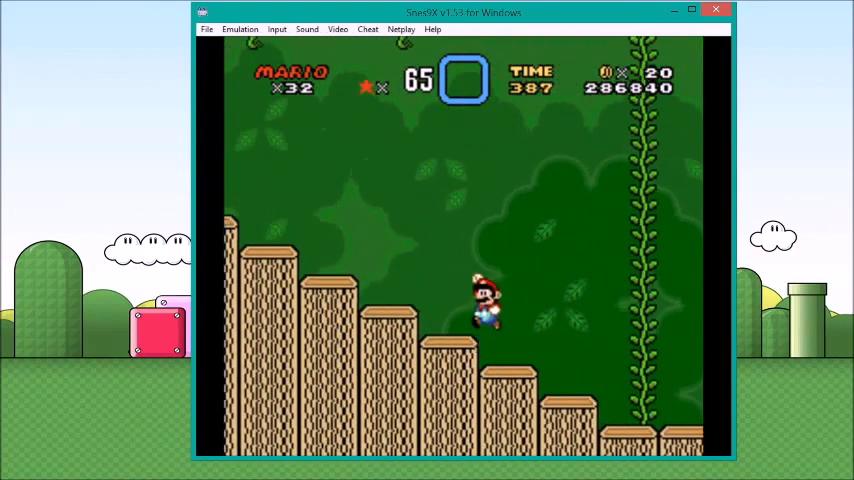